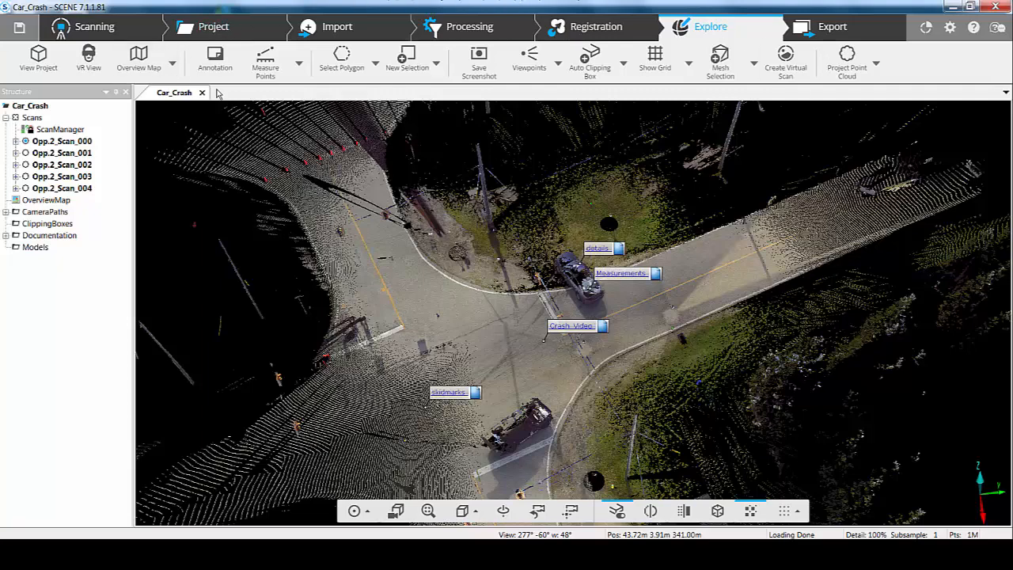
{"action": "mouse_move", "coordinate": [216, 57]}
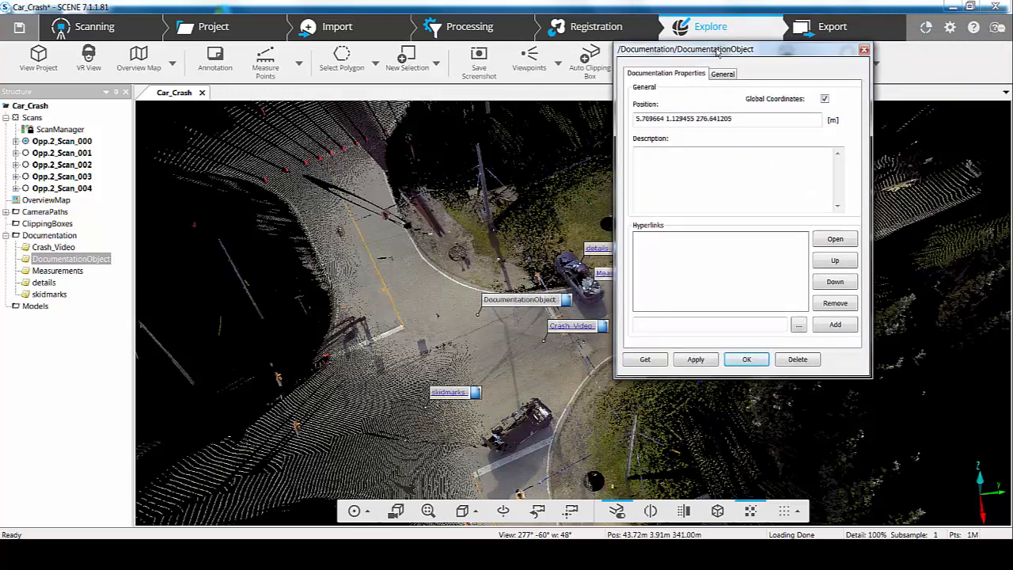
- Delete the new documentation object and review Crash_Video's hyperlink and General properties
{"action": "left_click", "coordinate": [746, 358]}
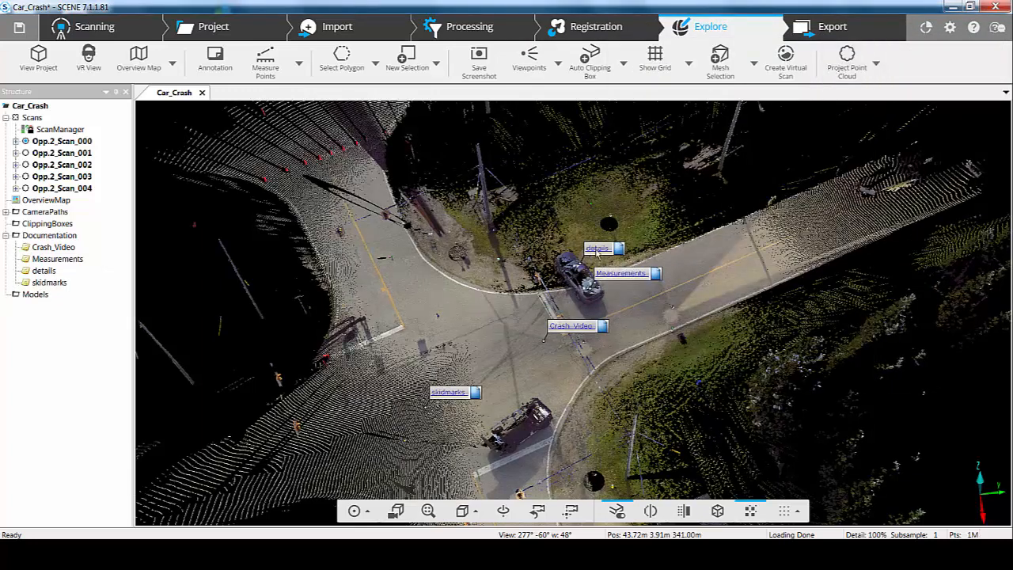
{"action": "right_click", "coordinate": [571, 325]}
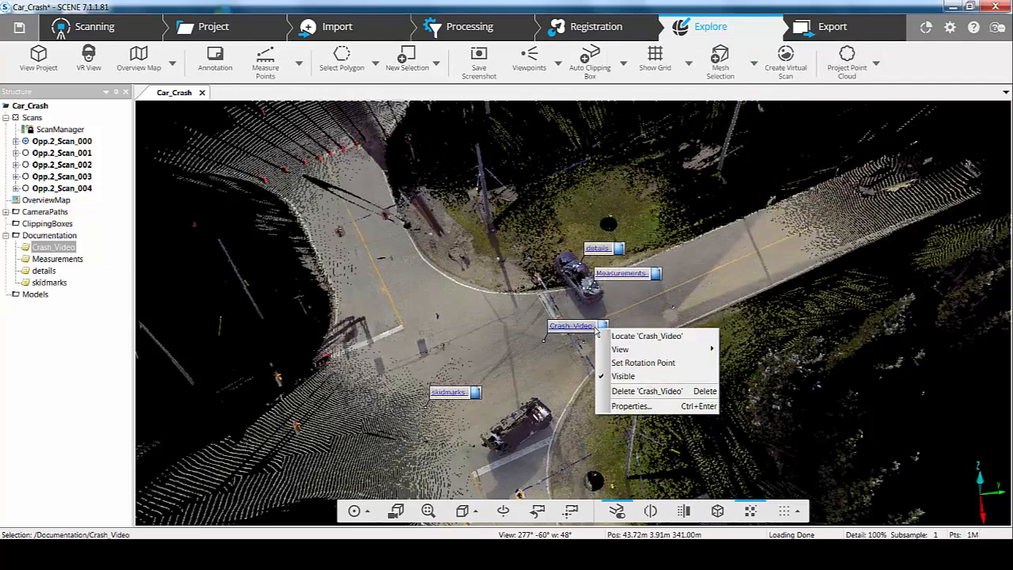
{"action": "mouse_move", "coordinate": [631, 405]}
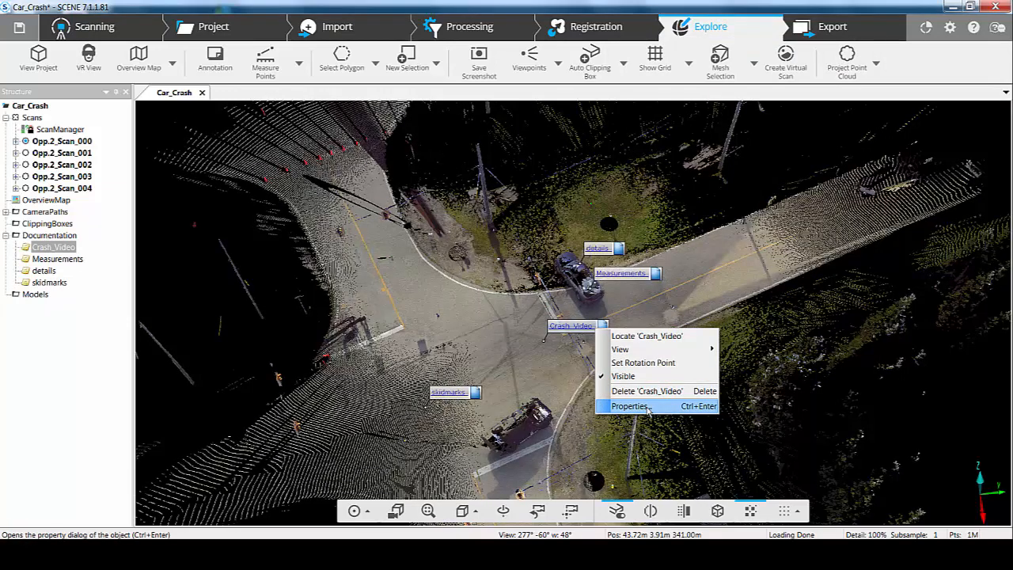
{"action": "left_click", "coordinate": [631, 406]}
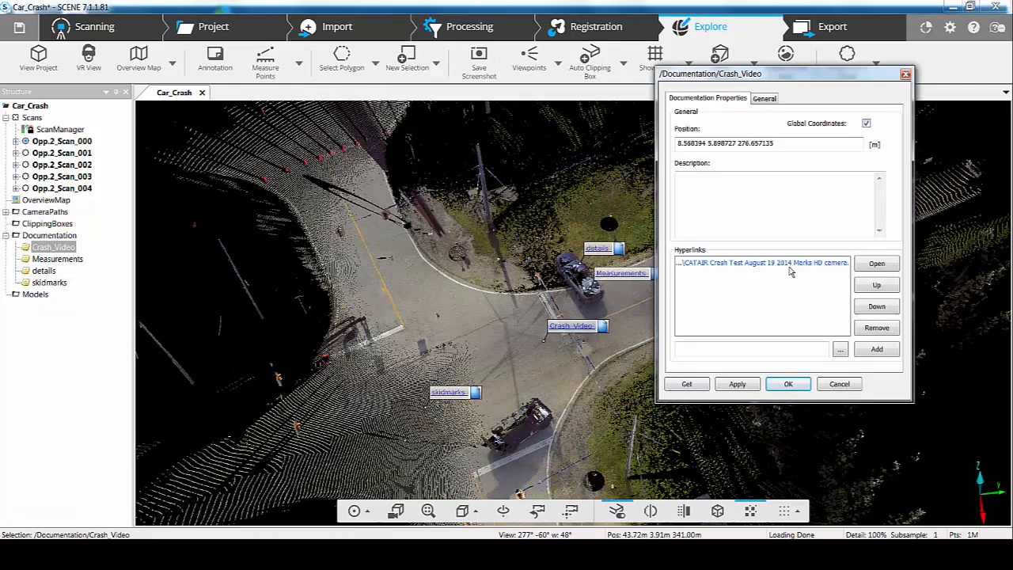
{"action": "left_click", "coordinate": [764, 98]}
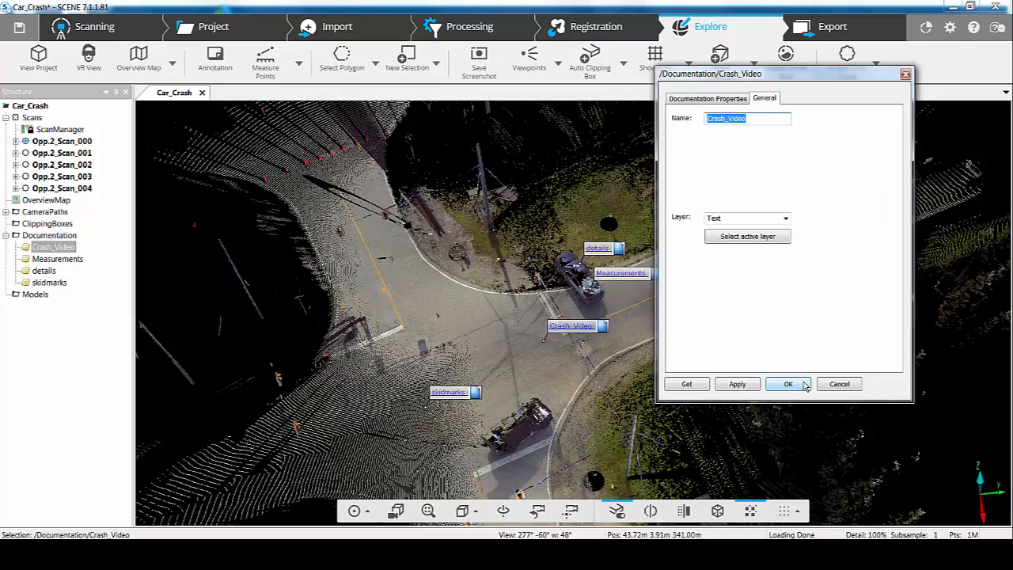
{"action": "left_click", "coordinate": [788, 384]}
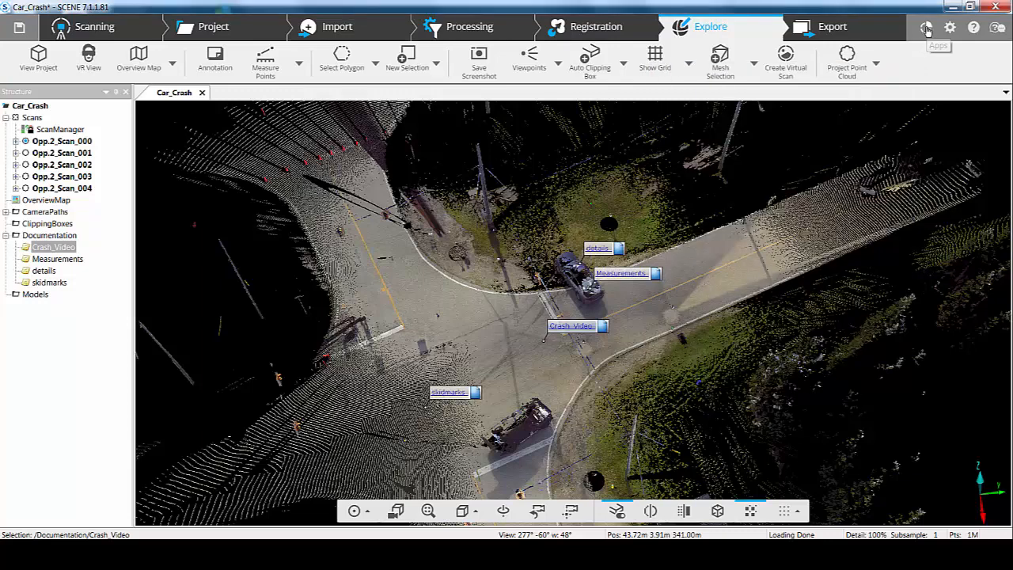
- Open the Apps area and expand the SCENE_2go dropdown menu
{"action": "left_click", "coordinate": [926, 27]}
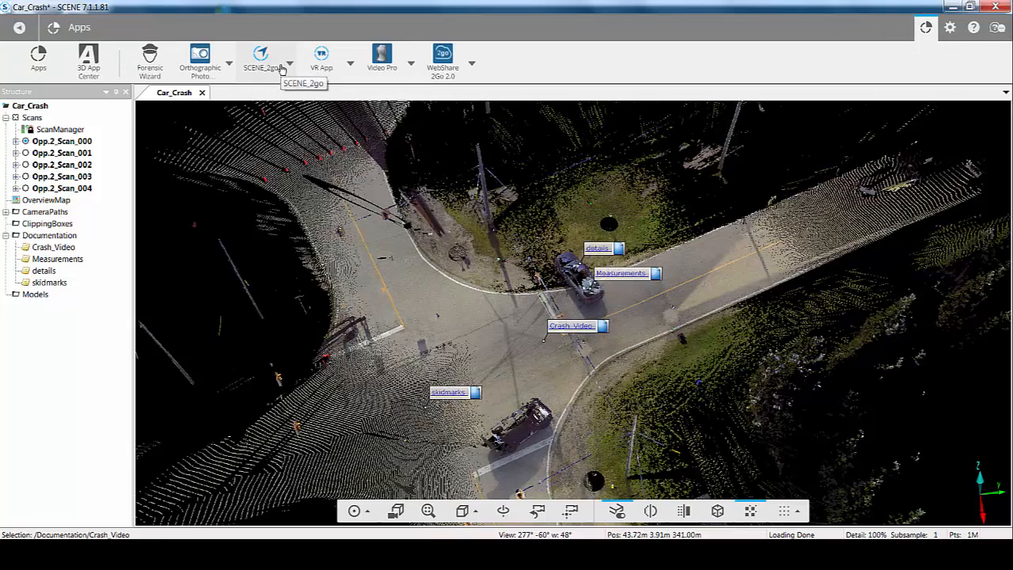
{"action": "mouse_move", "coordinate": [261, 72]}
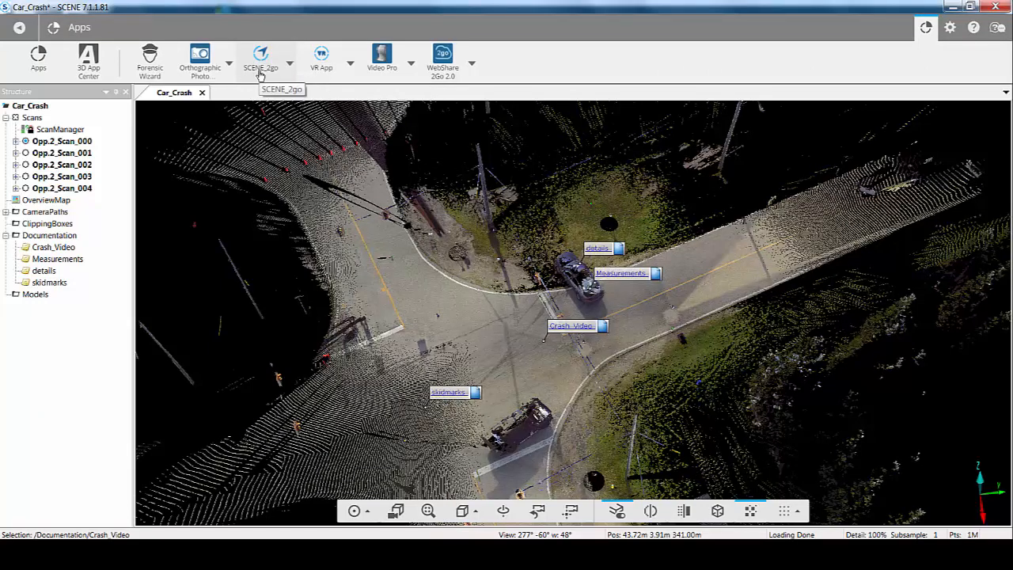
{"action": "left_click", "coordinate": [290, 70]}
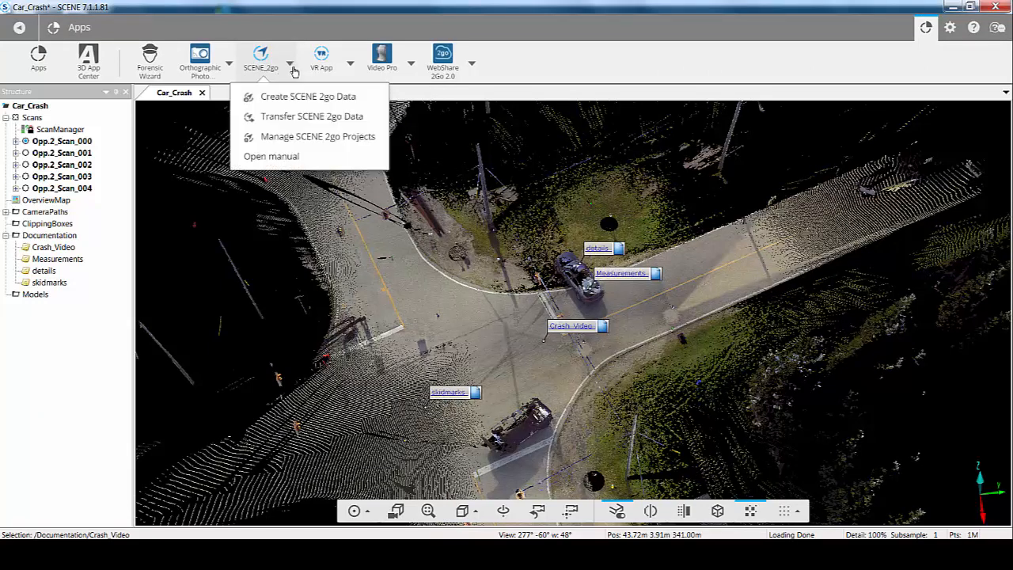
{"action": "mouse_move", "coordinate": [311, 117]}
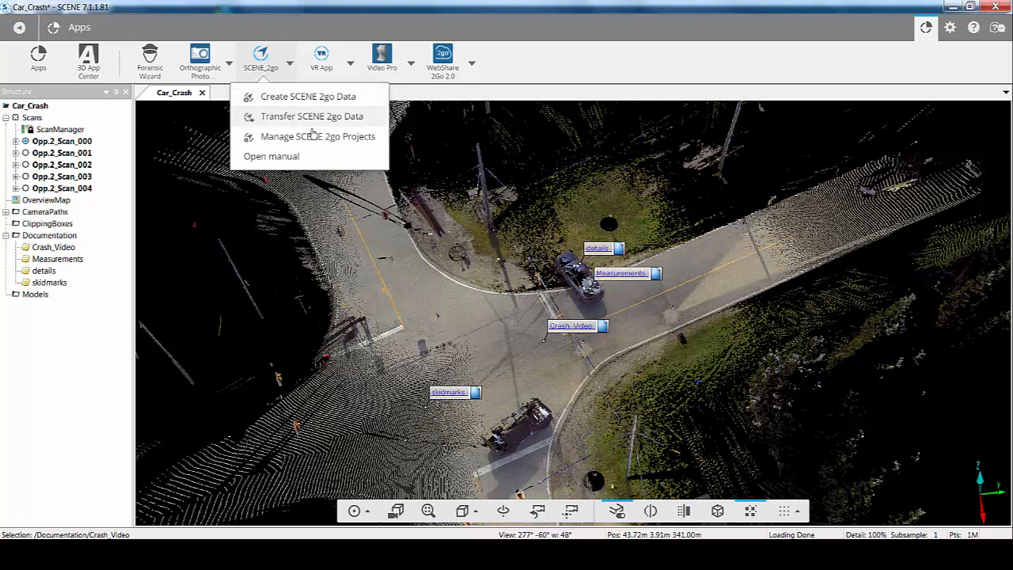
{"action": "mouse_move", "coordinate": [272, 156]}
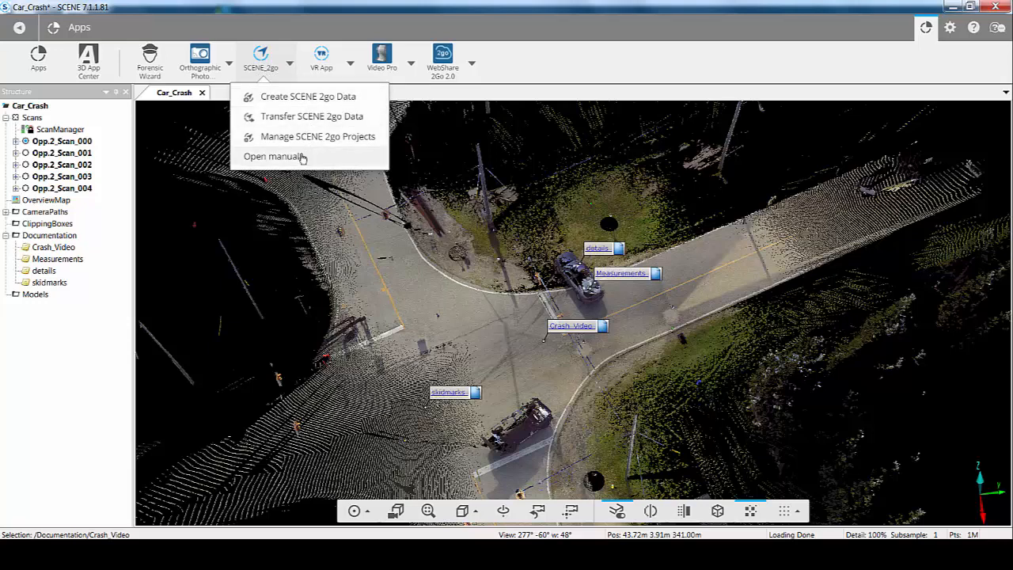
{"action": "mouse_move", "coordinate": [293, 162]}
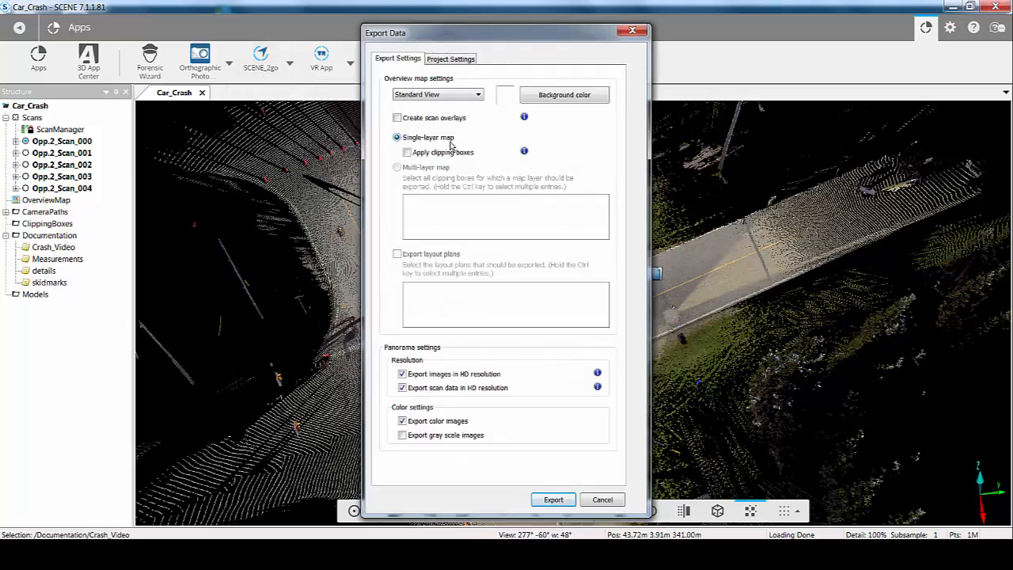
{"action": "mouse_move", "coordinate": [471, 196]}
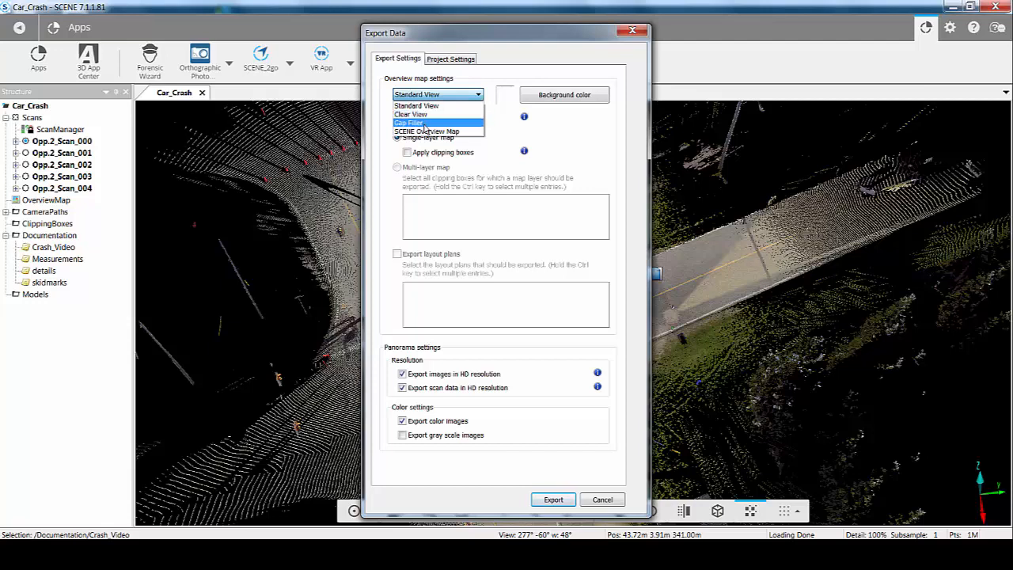
- Keep a Standard View single-layer overview map with scan overlays turned off
{"action": "left_click", "coordinate": [417, 105]}
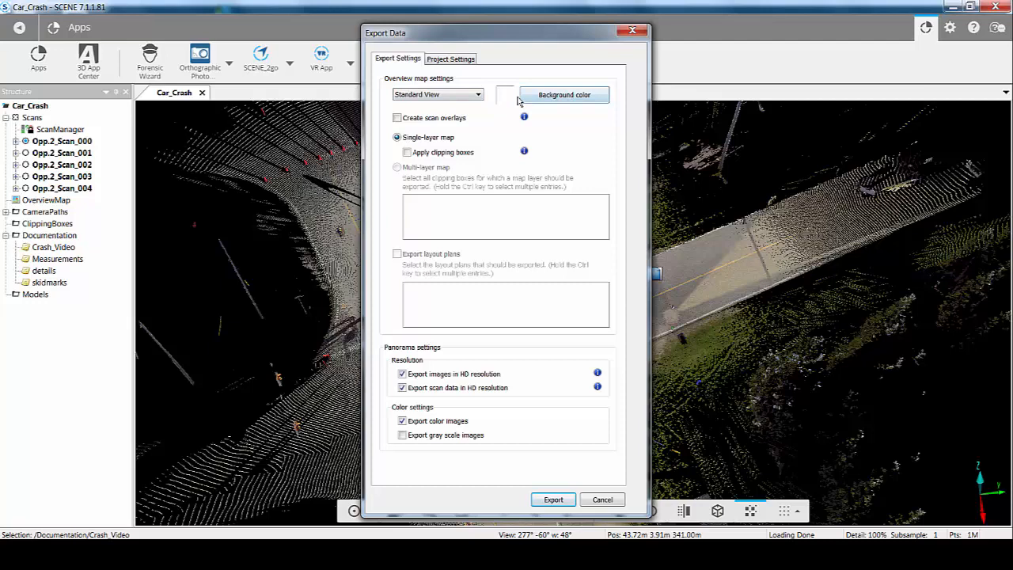
{"action": "left_click", "coordinate": [397, 117]}
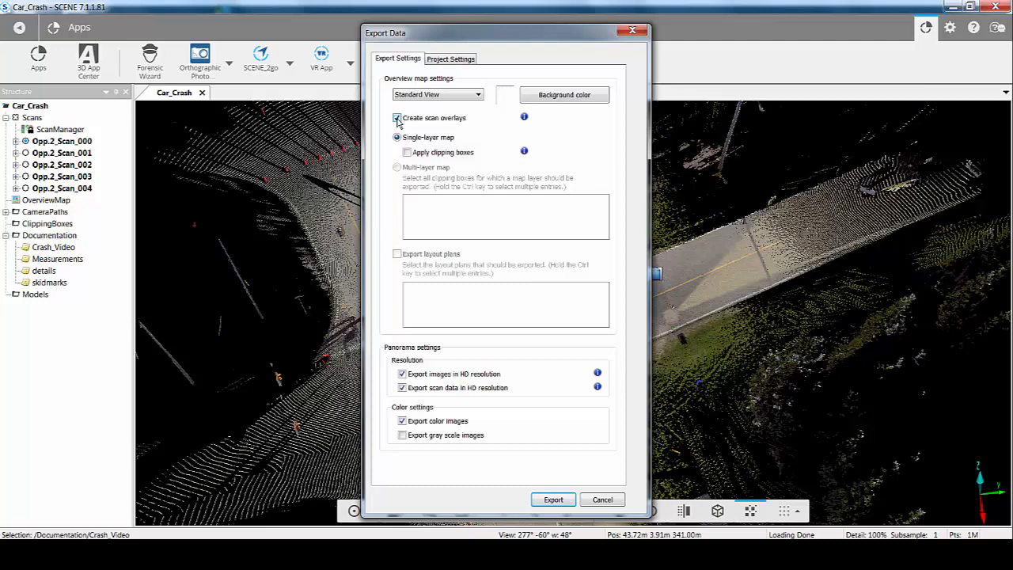
{"action": "left_click", "coordinate": [396, 118]}
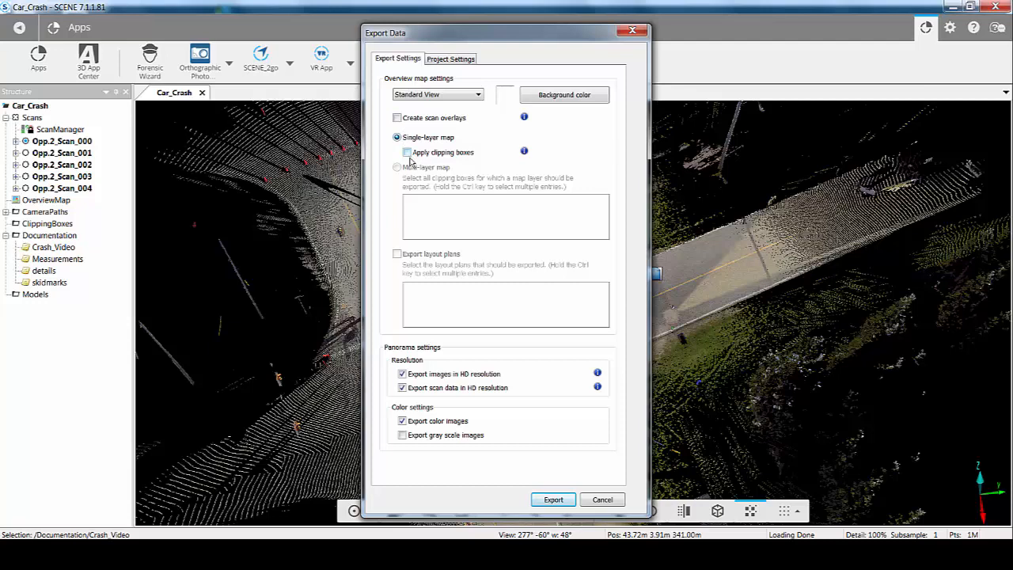
{"action": "left_click", "coordinate": [406, 152]}
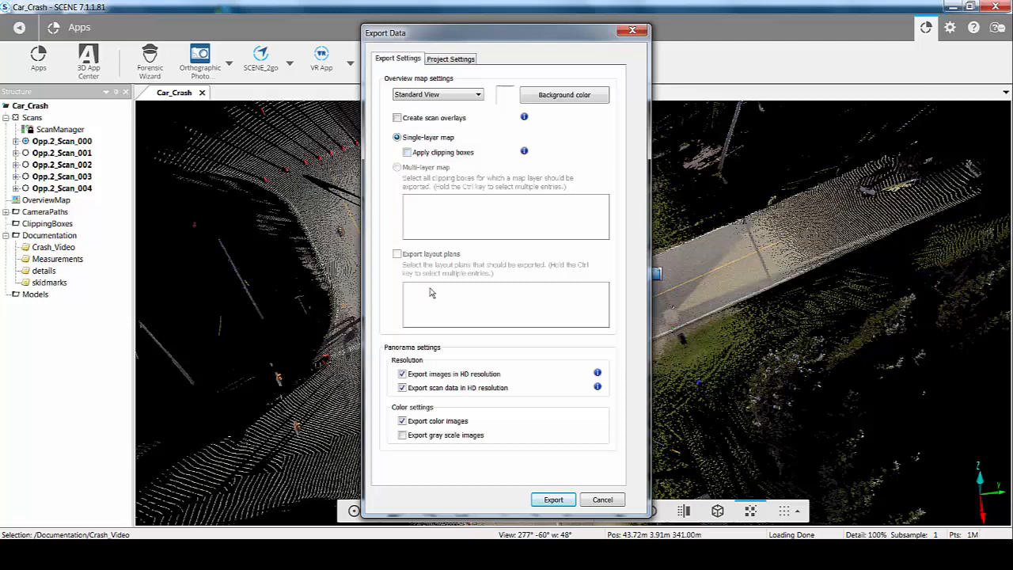
{"action": "mouse_move", "coordinate": [419, 271]}
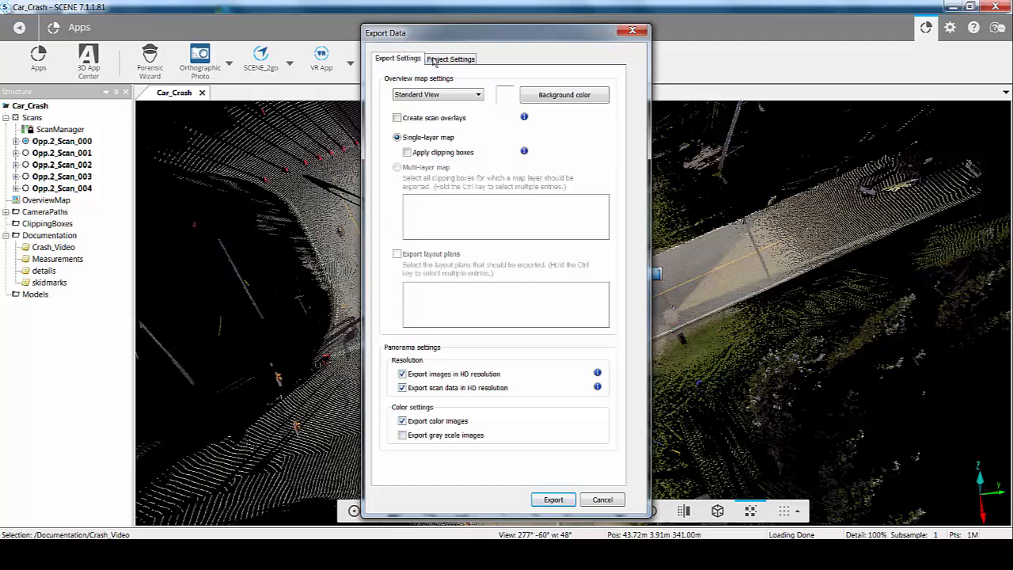
- Confirm name Car_Crash and URL identifier car-crash, then export the SCENE 2go data
{"action": "left_click", "coordinate": [450, 58]}
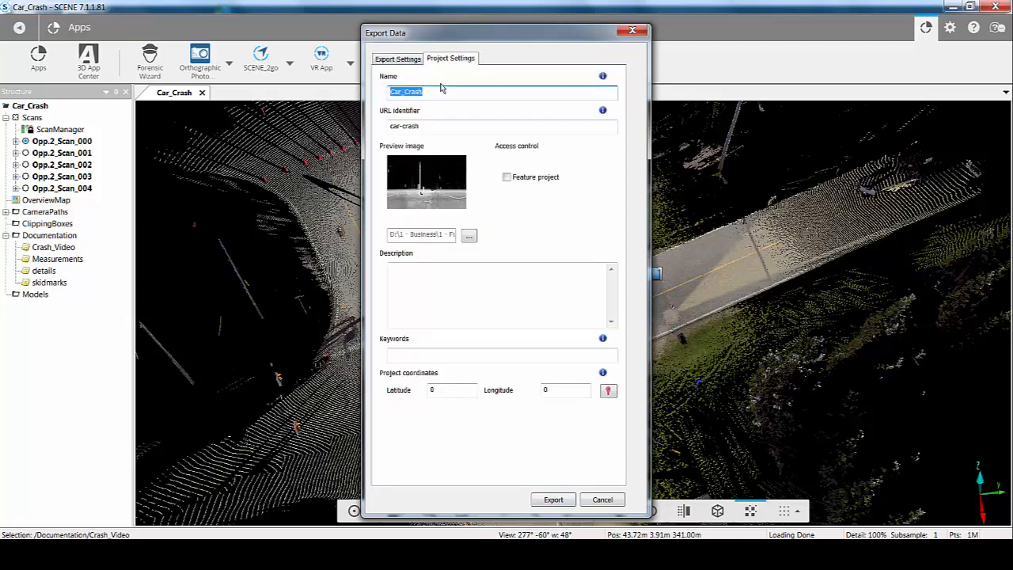
{"action": "mouse_move", "coordinate": [447, 140]}
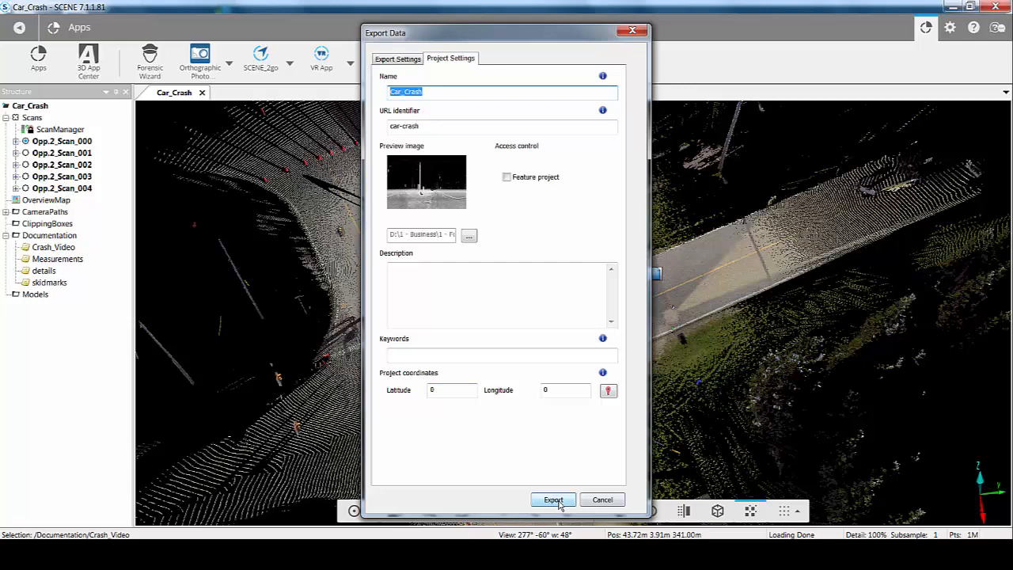
{"action": "left_click", "coordinate": [553, 500]}
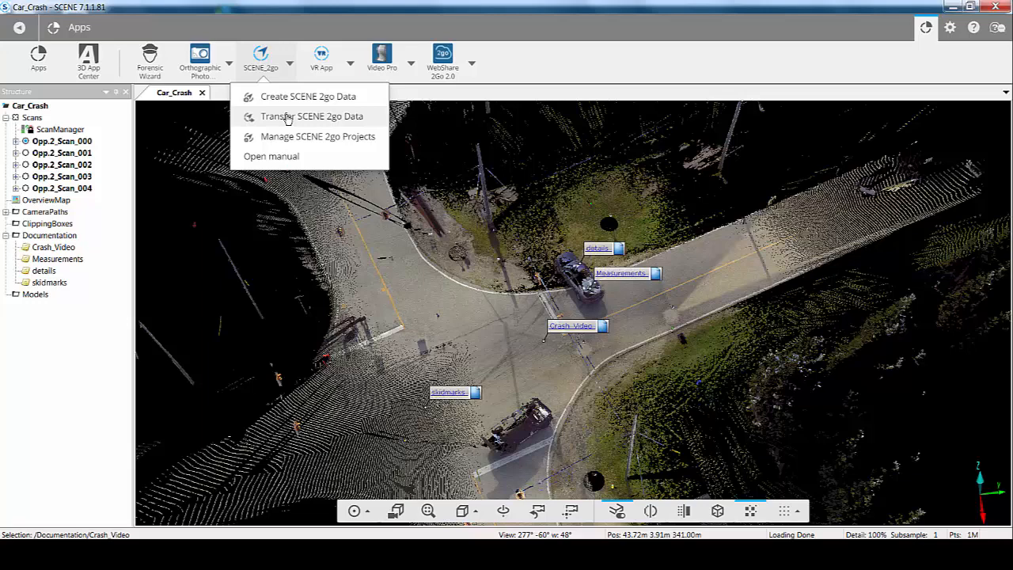
- Transfer the SCENE 2go data with all linked files to the destination folder
{"action": "left_click", "coordinate": [311, 116]}
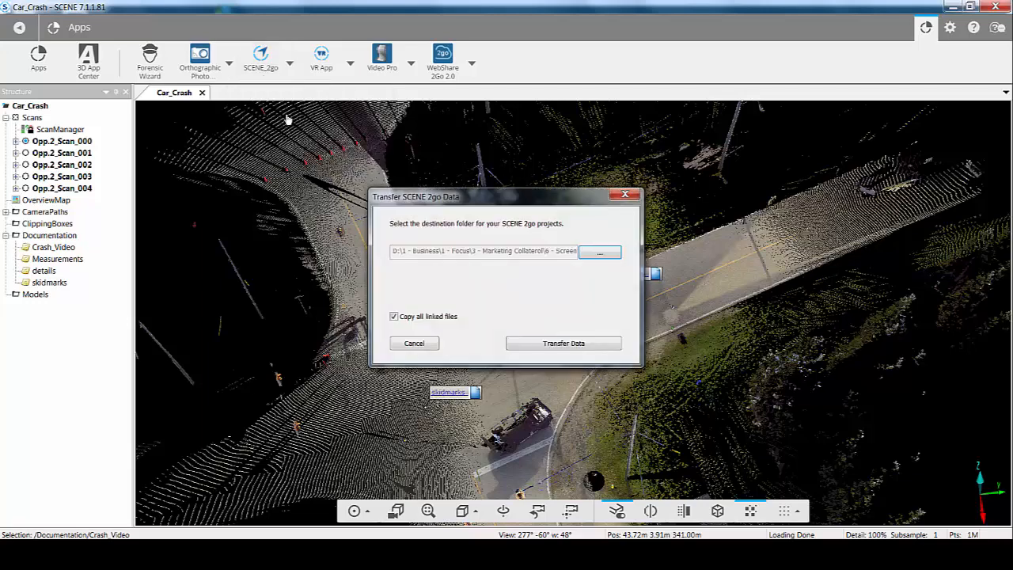
{"action": "mouse_move", "coordinate": [502, 206]}
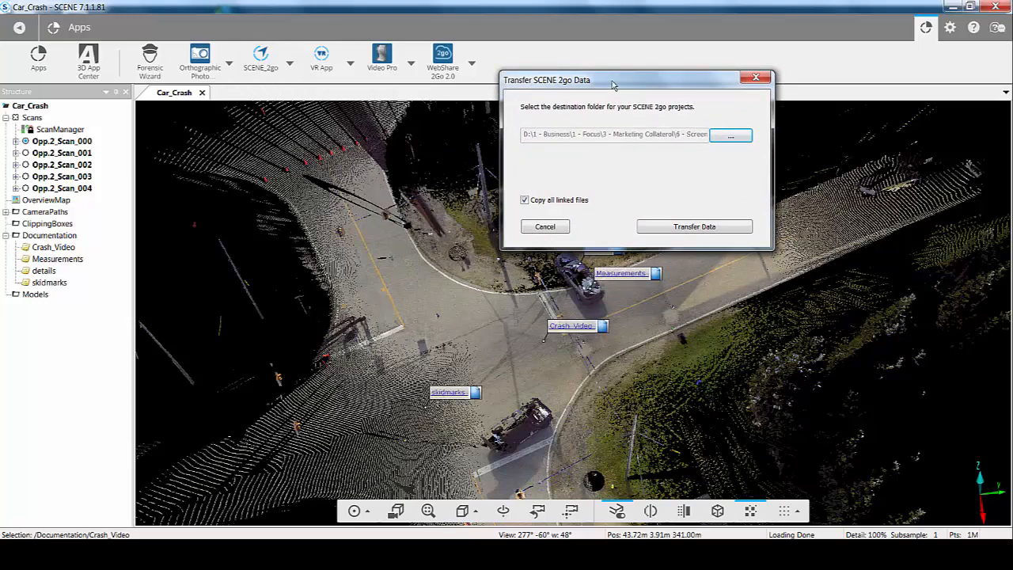
{"action": "mouse_move", "coordinate": [552, 199]}
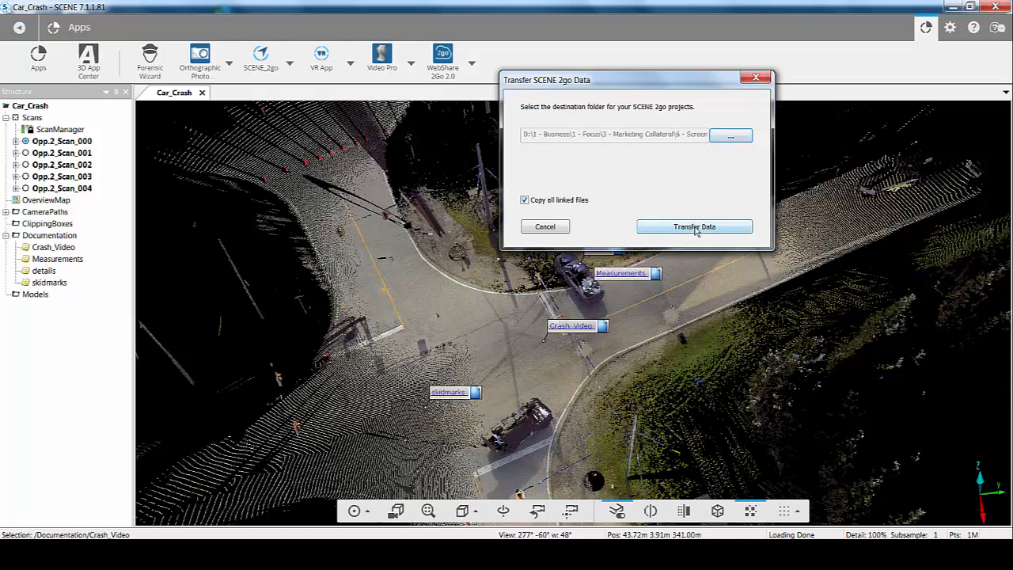
{"action": "left_click", "coordinate": [694, 227]}
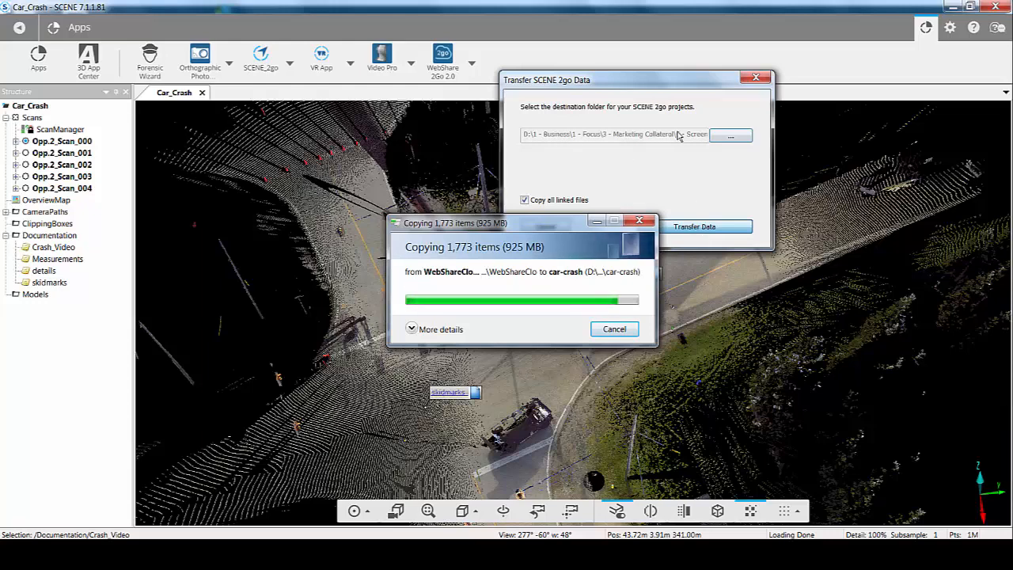
{"action": "left_click", "coordinate": [695, 226]}
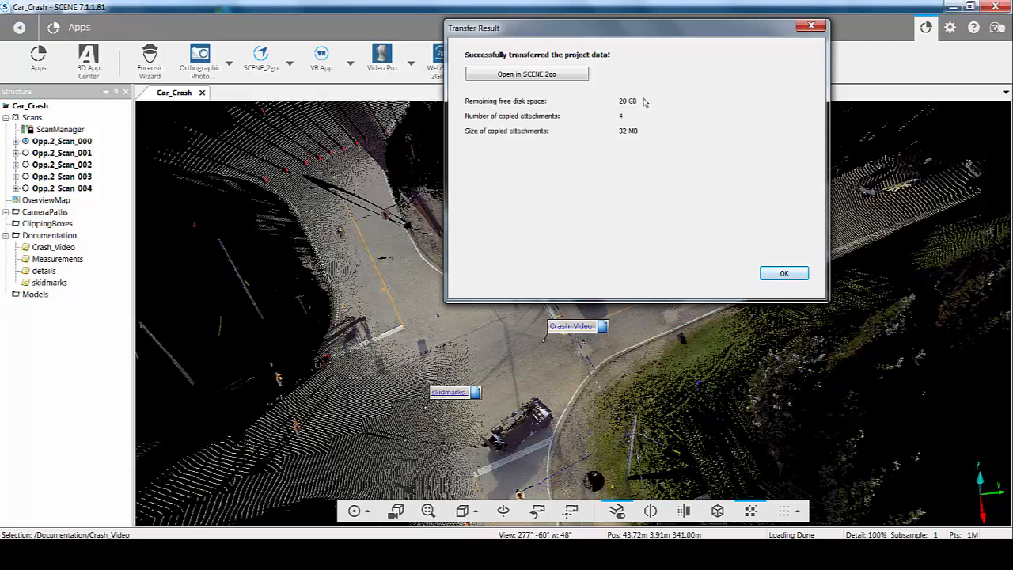
{"action": "mouse_move", "coordinate": [500, 127]}
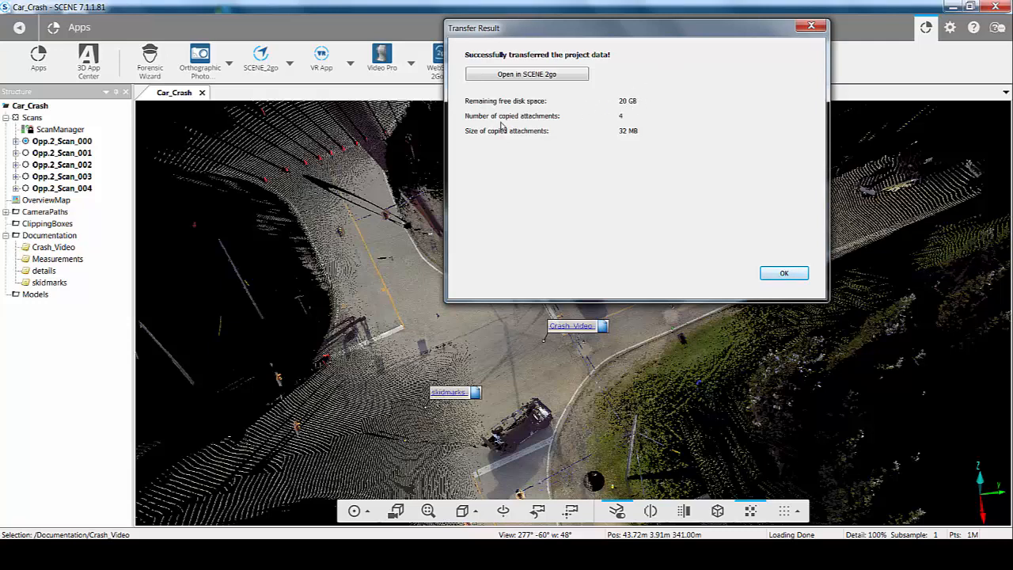
{"action": "mouse_move", "coordinate": [590, 140]}
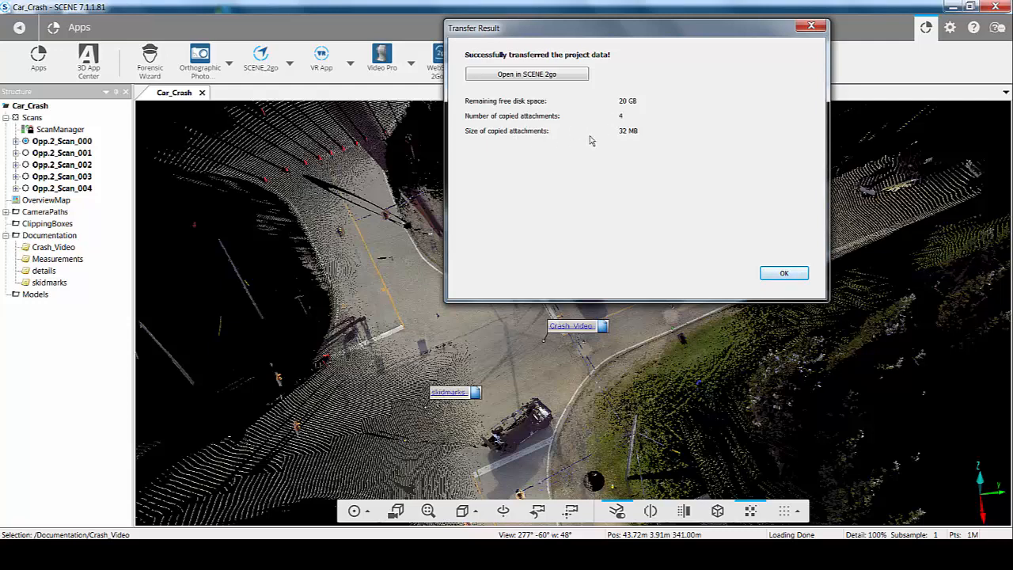
{"action": "mouse_move", "coordinate": [621, 136]}
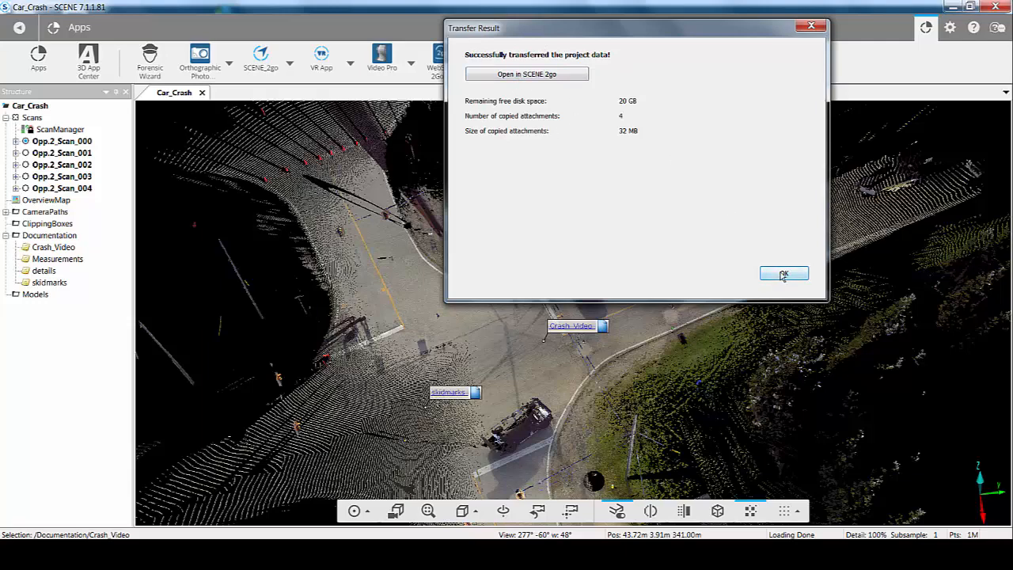
- Dismiss the Transfer Result confirmation dialog
{"action": "left_click", "coordinate": [785, 273]}
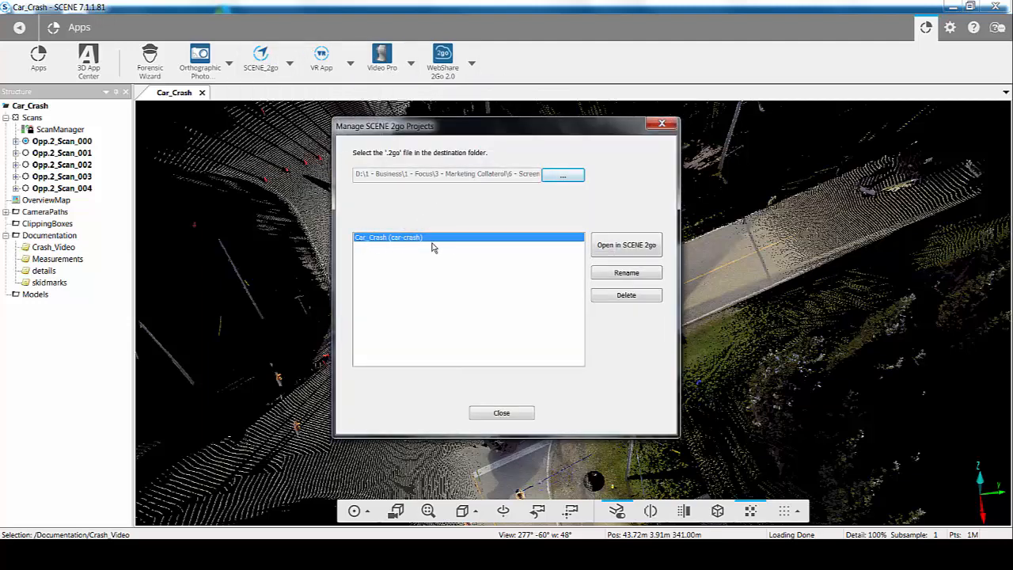
{"action": "mouse_move", "coordinate": [421, 251]}
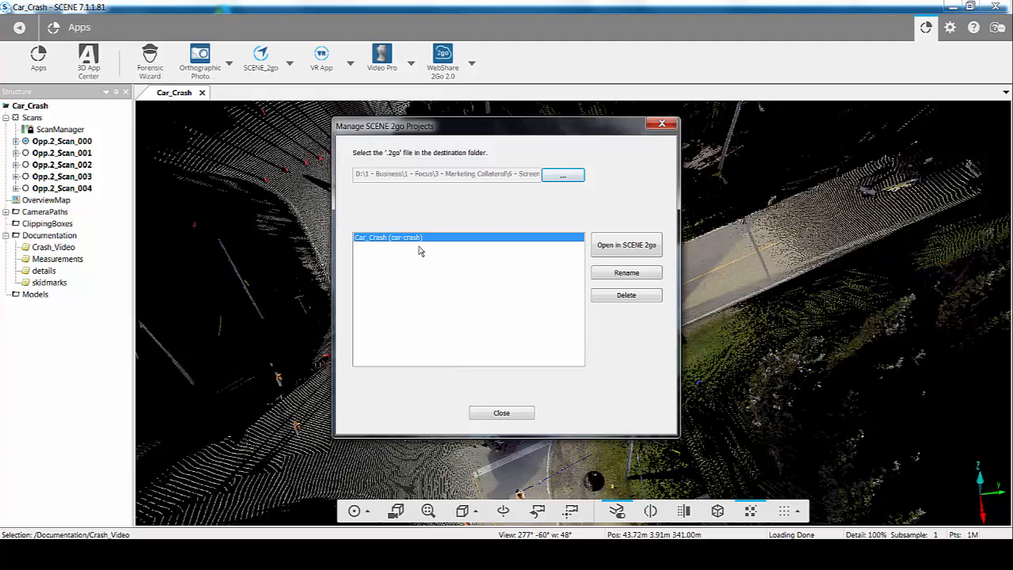
{"action": "mouse_move", "coordinate": [438, 180]}
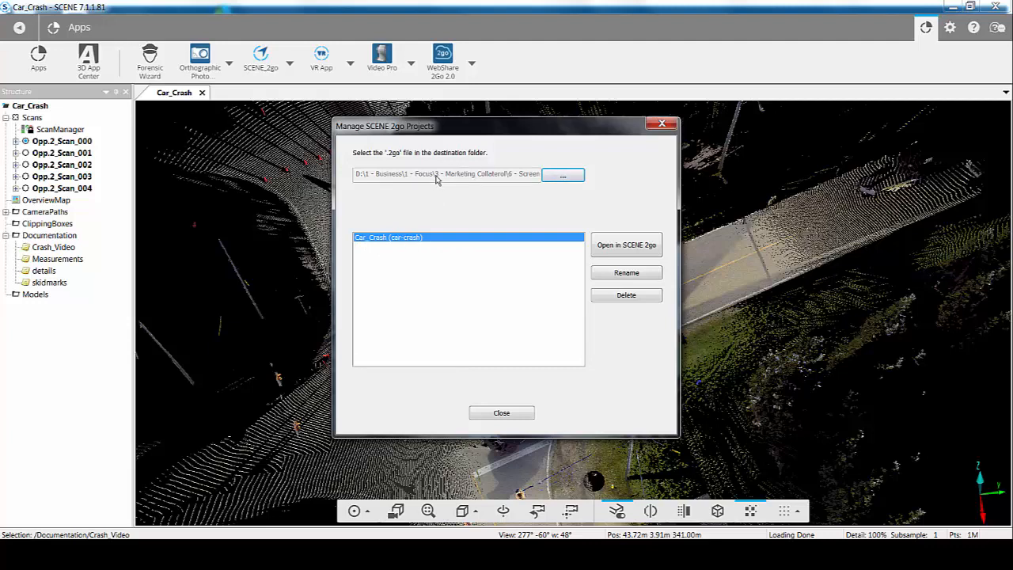
{"action": "mouse_move", "coordinate": [465, 184]}
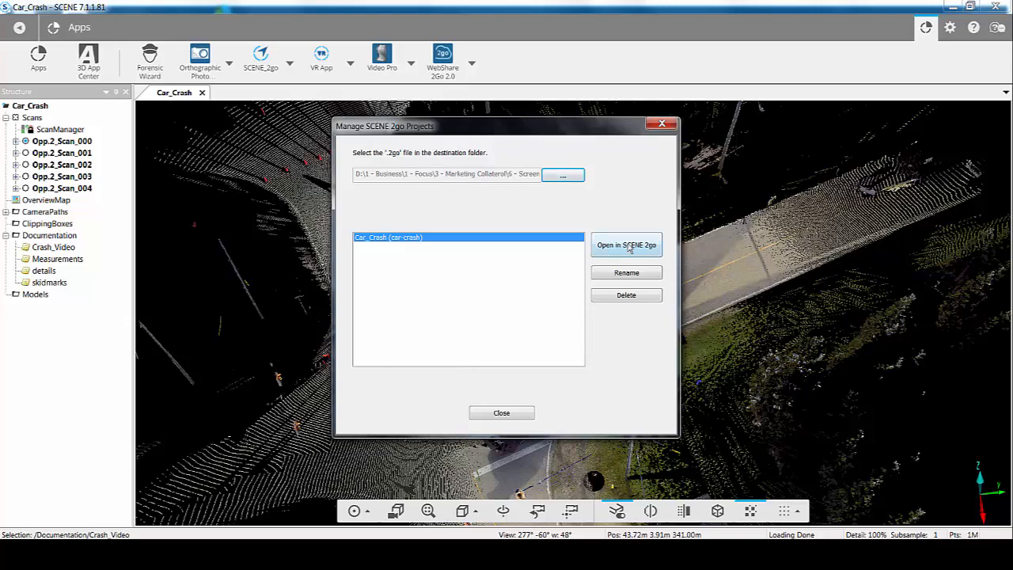
- Open Car_Crash in SCENE 2go, enter Opp.2_Scan_003 scan view, and select the skidmarks tag
{"action": "left_click", "coordinate": [626, 244]}
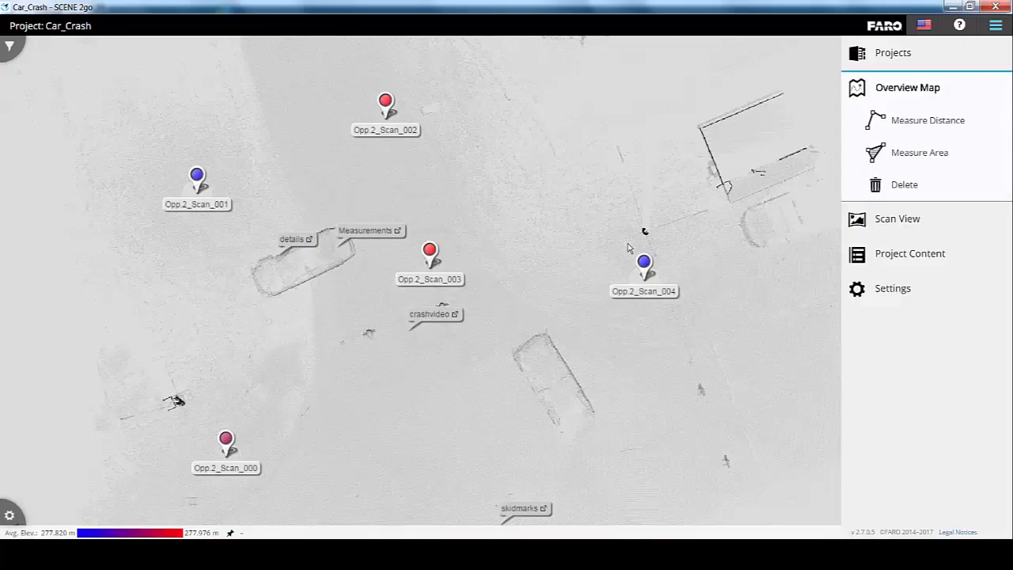
{"action": "mouse_move", "coordinate": [44, 343]}
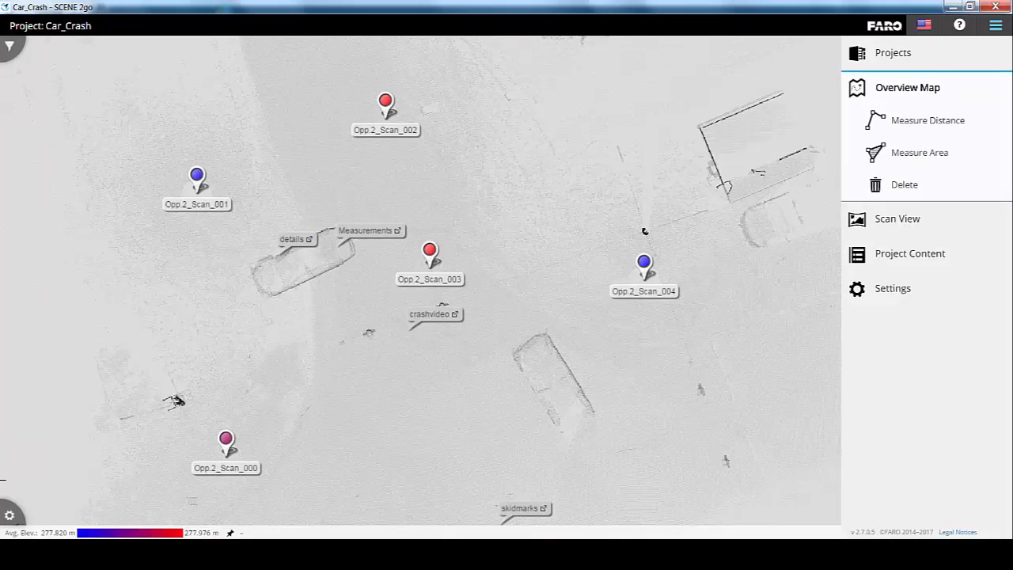
{"action": "left_click", "coordinate": [430, 255]}
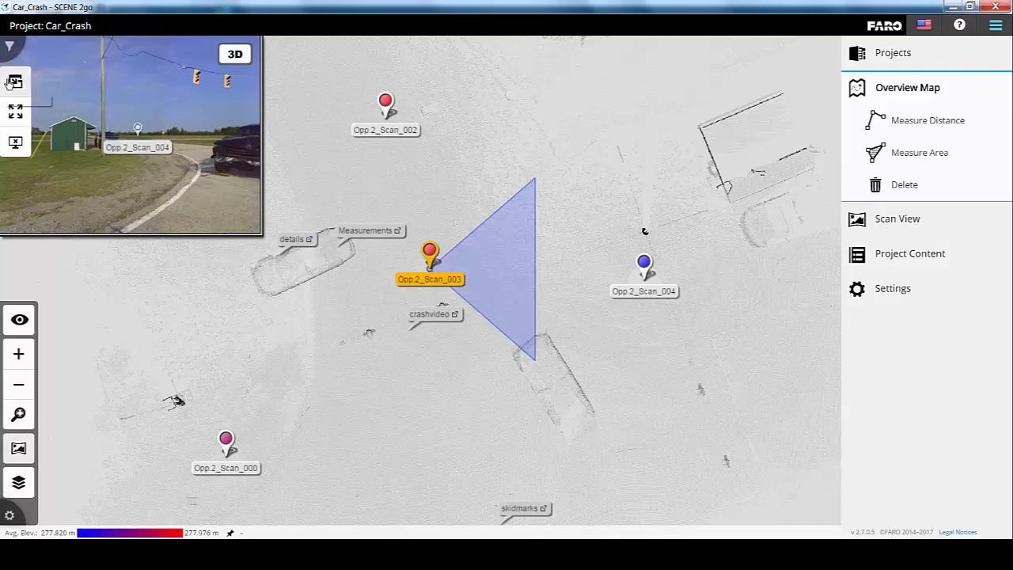
{"action": "double_click", "coordinate": [430, 253]}
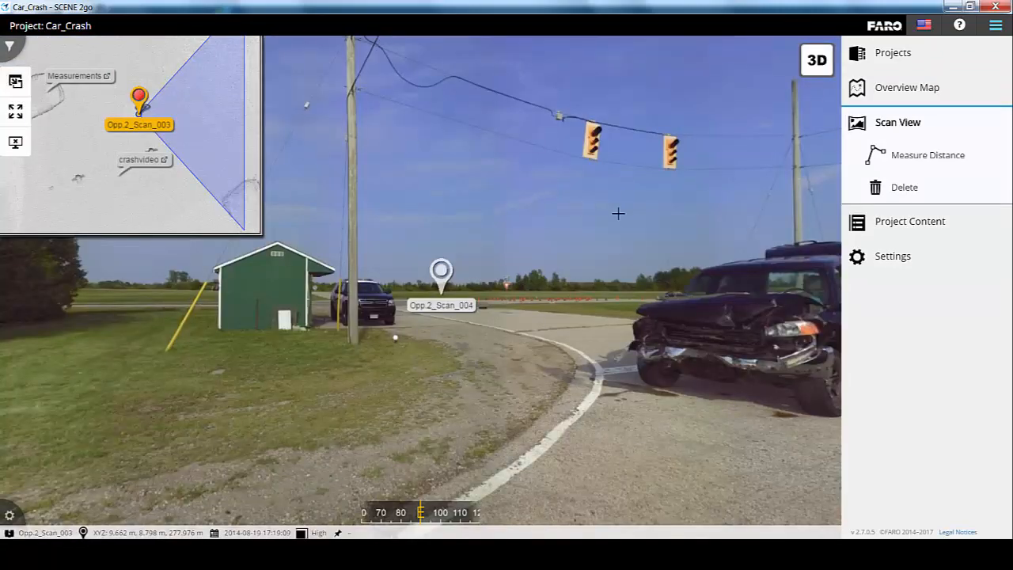
{"action": "left_click", "coordinate": [442, 275]}
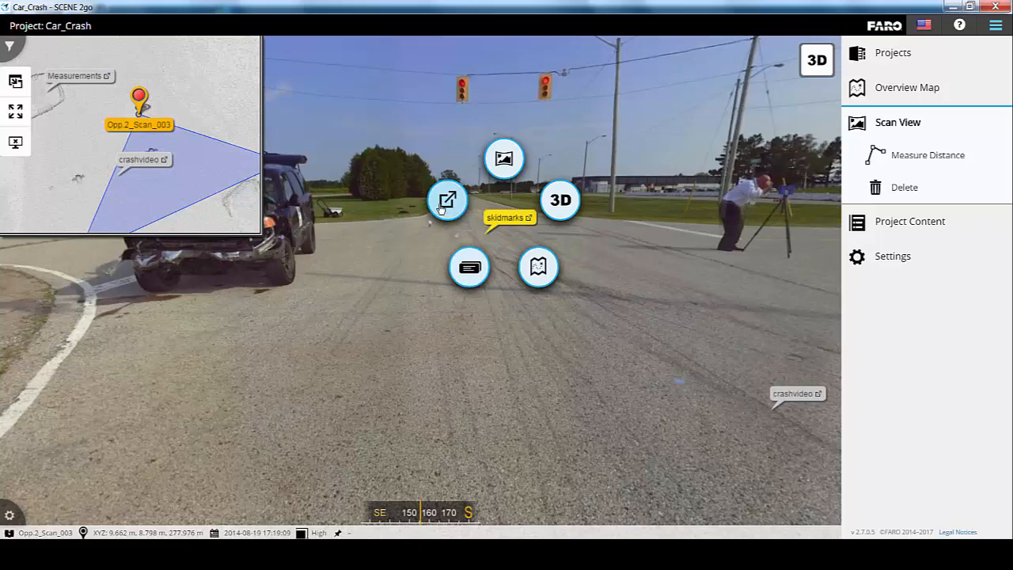
- View the skidmarks tire-mark photo in Windows Photo Viewer, then close it
{"action": "left_click", "coordinate": [505, 158]}
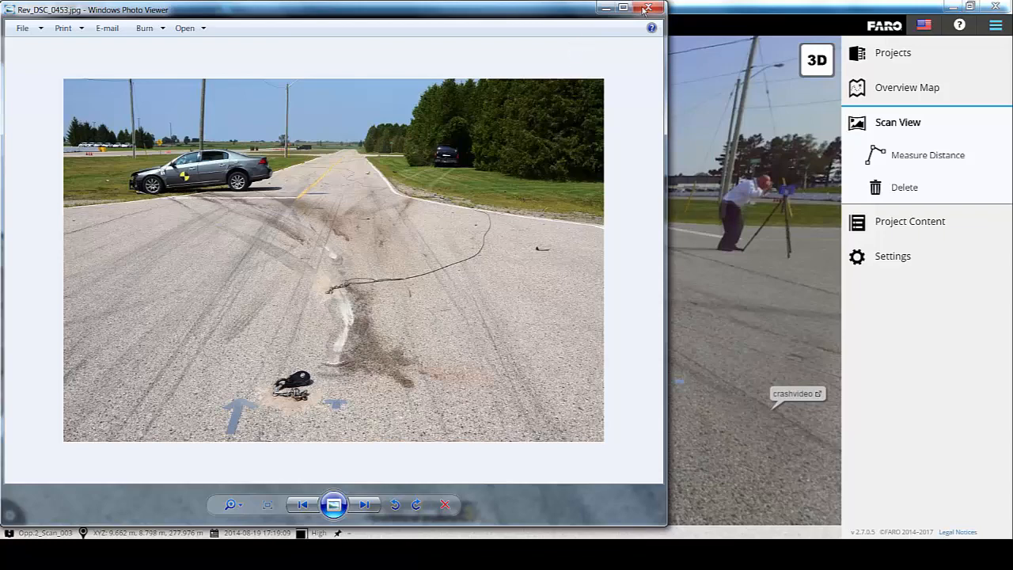
{"action": "left_click", "coordinate": [649, 9]}
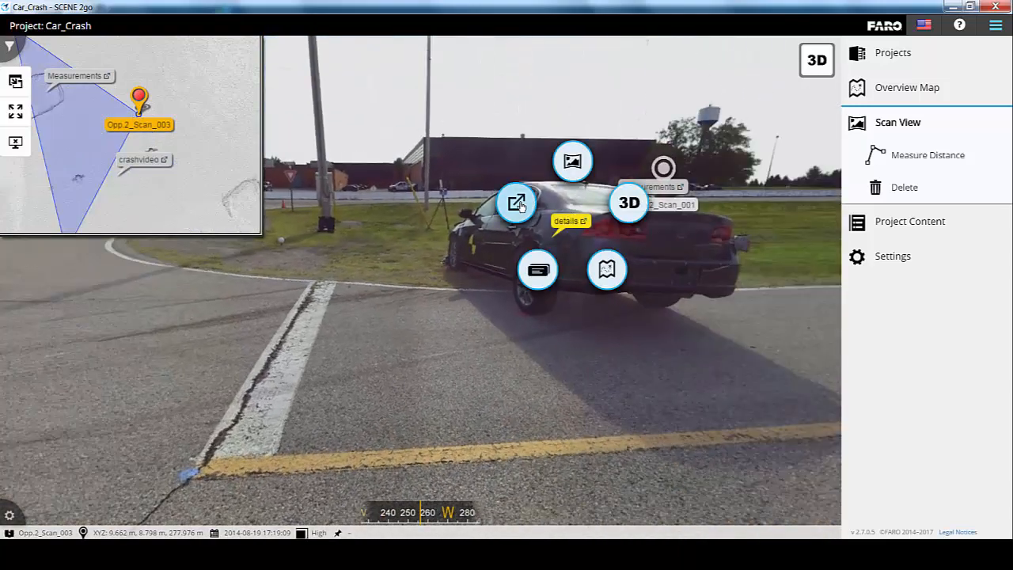
{"action": "left_click", "coordinate": [573, 161]}
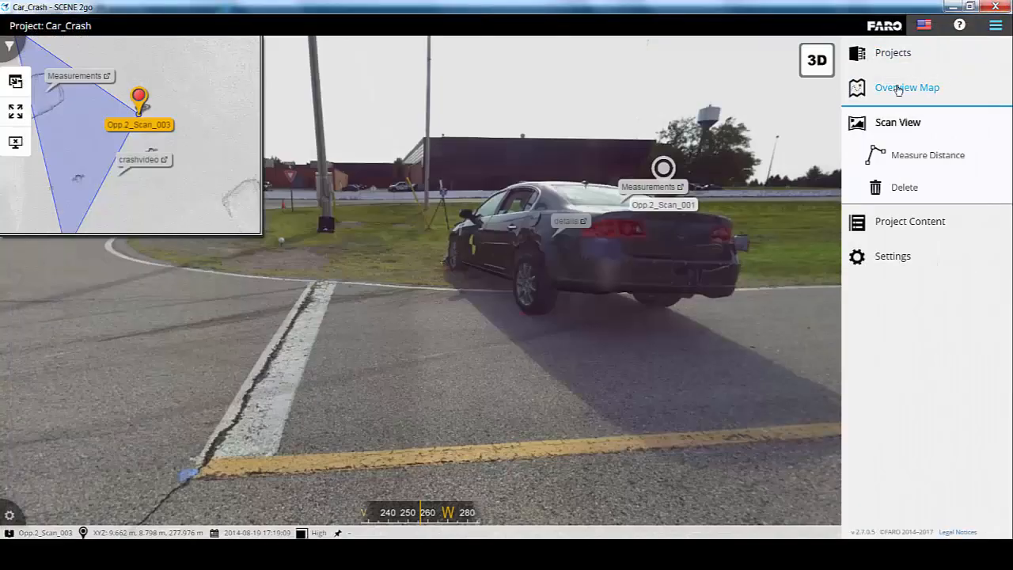
- Measure a three-point 20.664 m distance on the overview map and show its axes and angles
{"action": "left_click", "coordinate": [908, 87]}
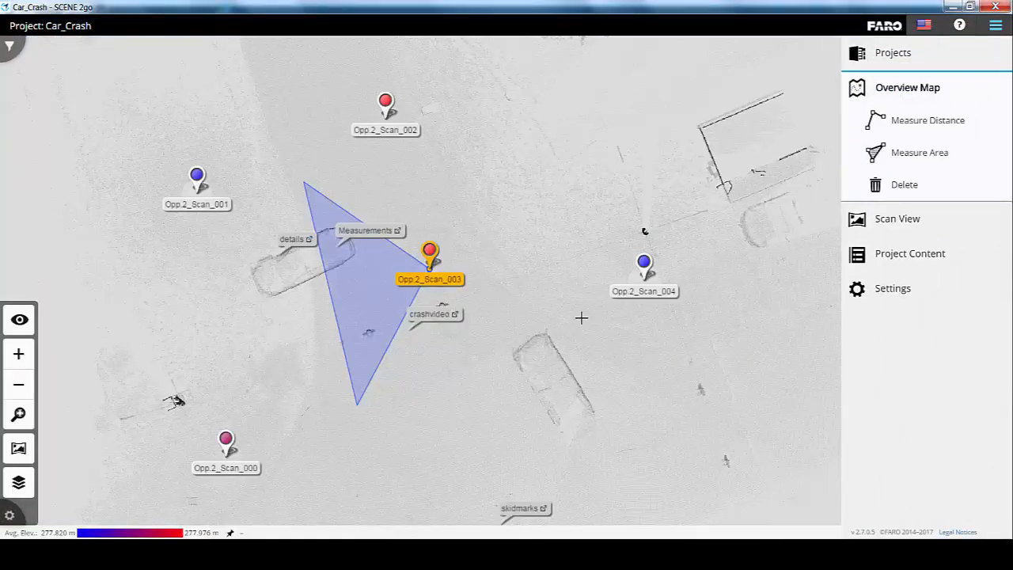
{"action": "left_click", "coordinate": [928, 120]}
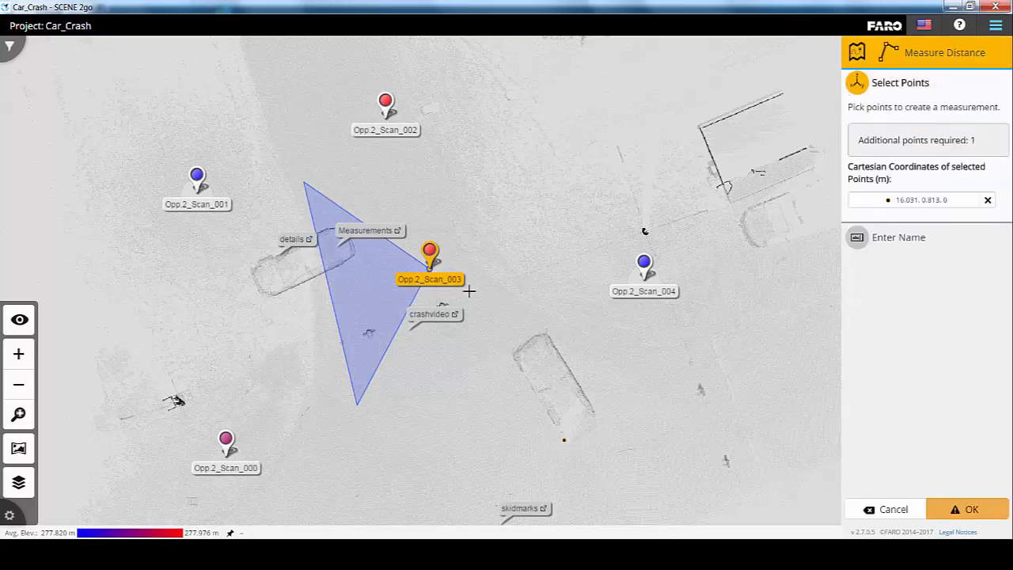
{"action": "left_click", "coordinate": [563, 441]}
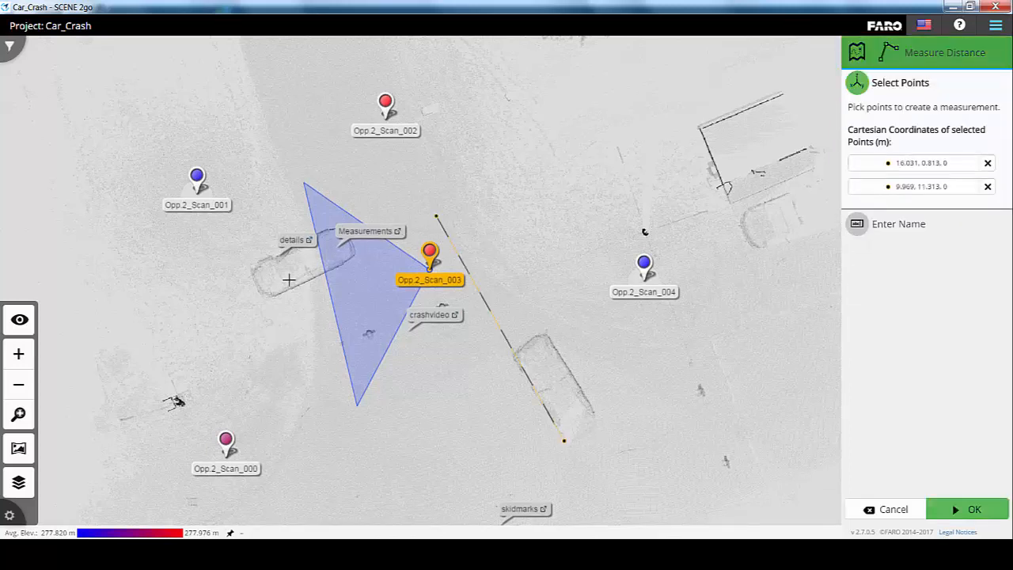
{"action": "left_click", "coordinate": [274, 294]}
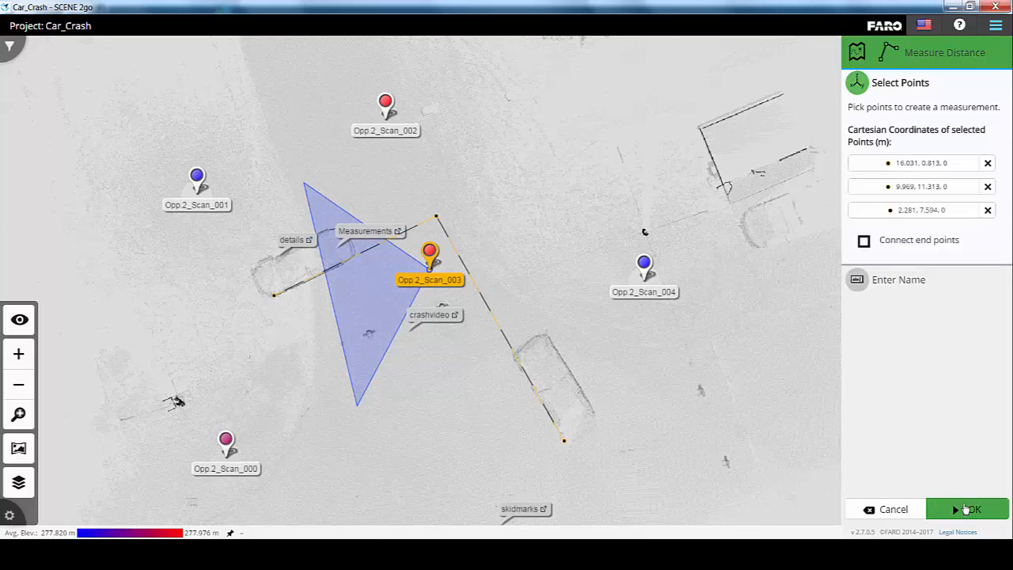
{"action": "left_click", "coordinate": [967, 509]}
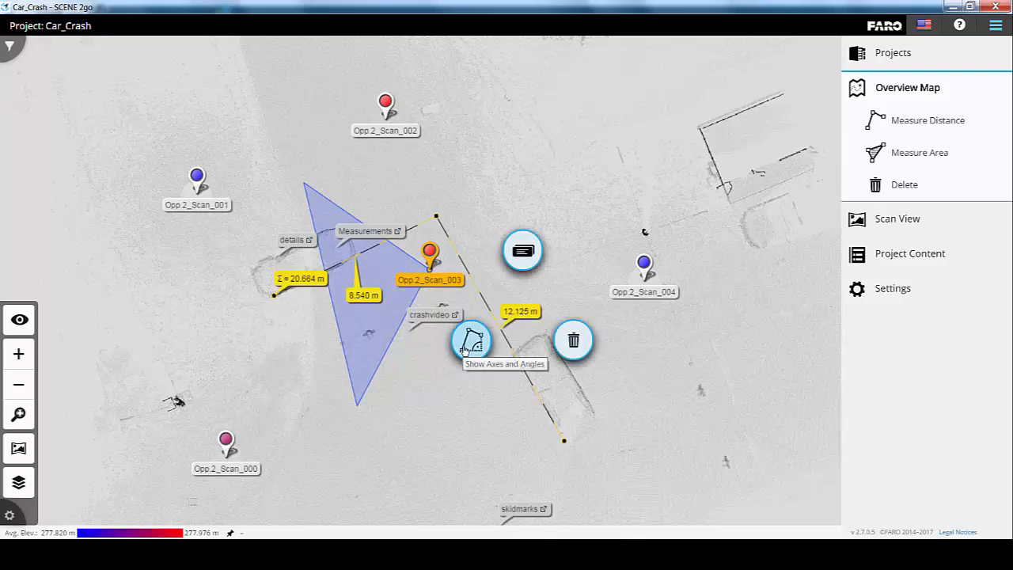
{"action": "left_click", "coordinate": [472, 341]}
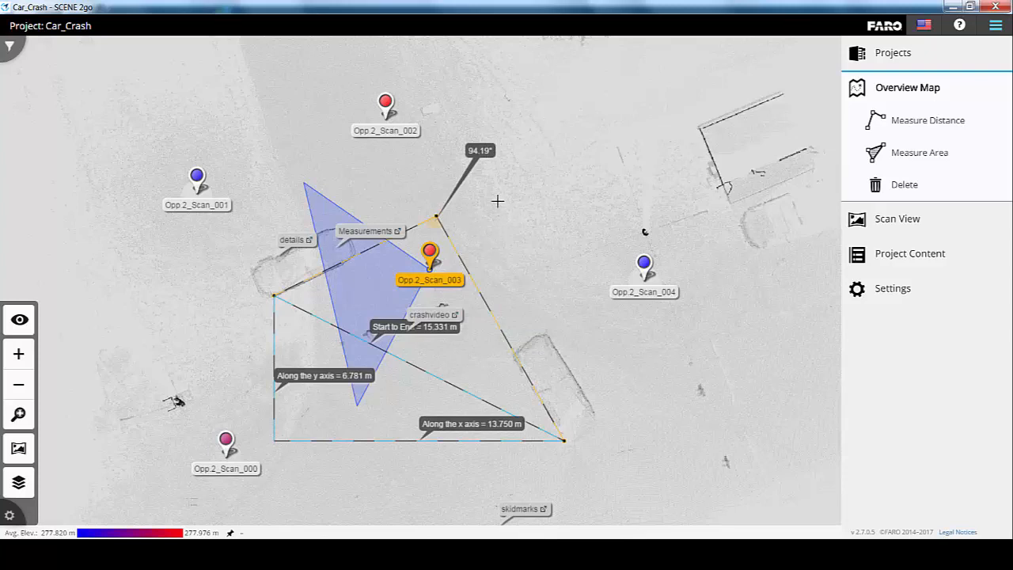
{"action": "mouse_move", "coordinate": [759, 150]}
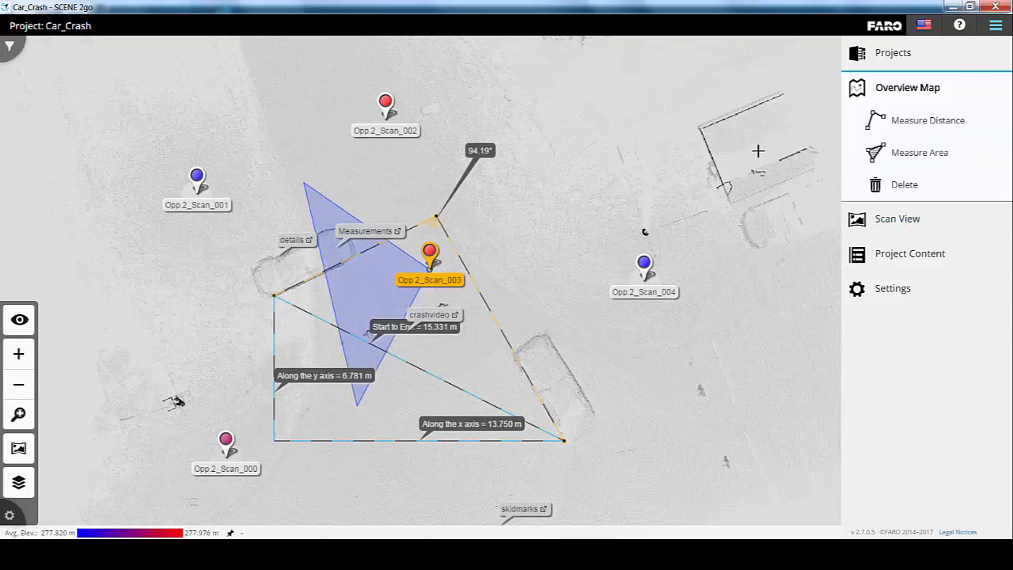
{"action": "left_click", "coordinate": [905, 184]}
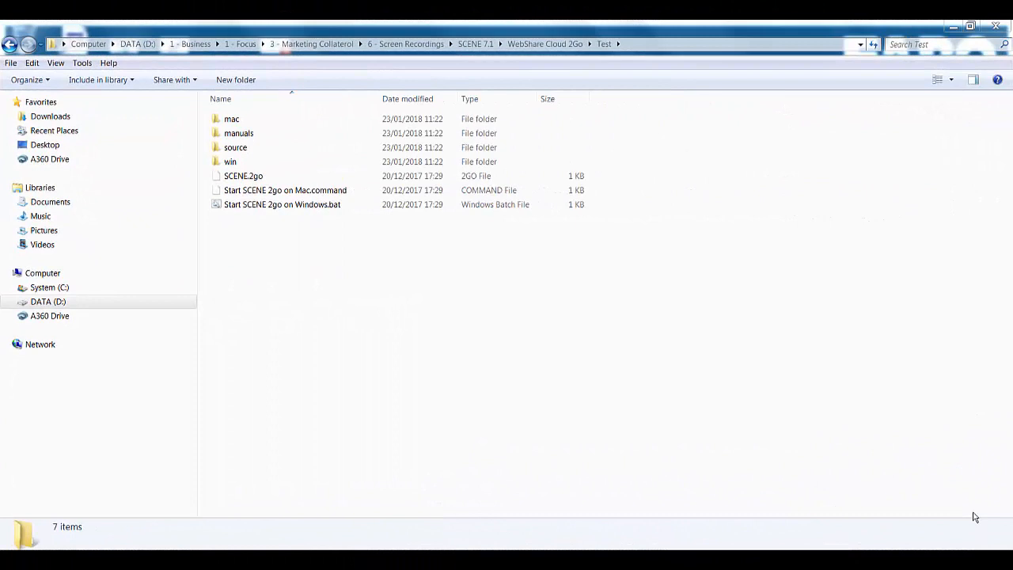
{"action": "mouse_move", "coordinate": [650, 347]}
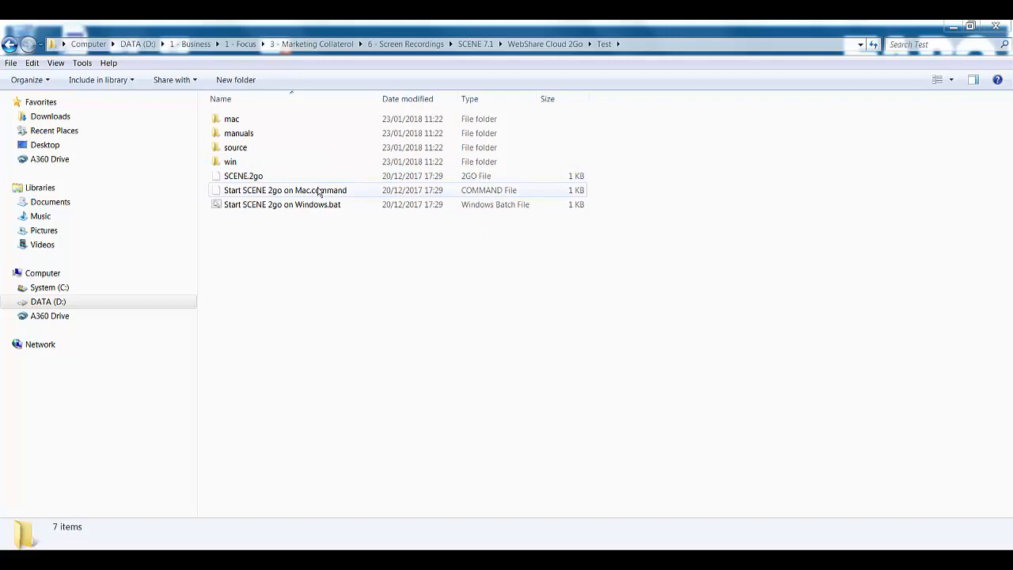
- Select Start SCENE 2go on Windows.bat in the Test export folder
{"action": "left_click", "coordinate": [282, 204]}
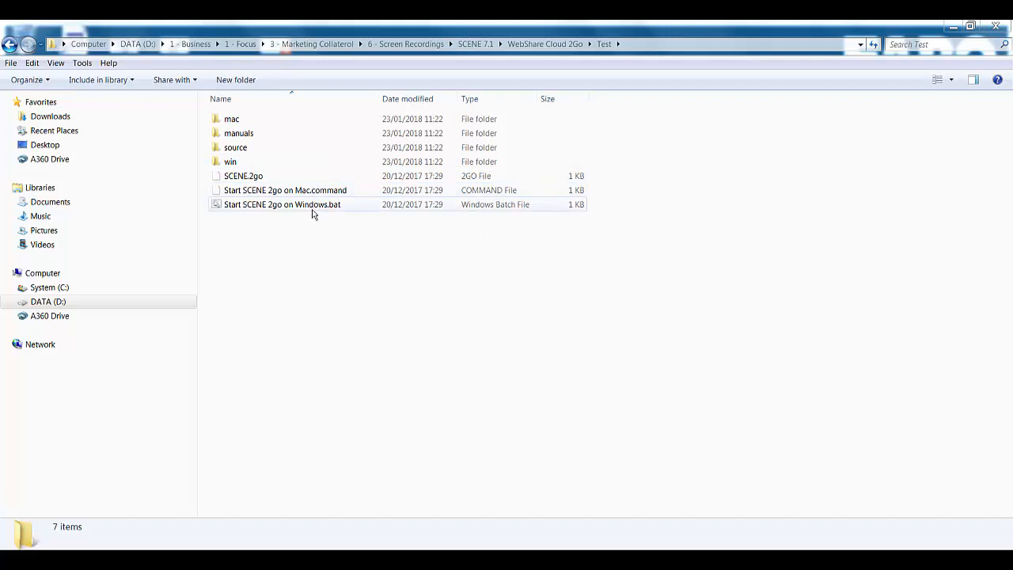